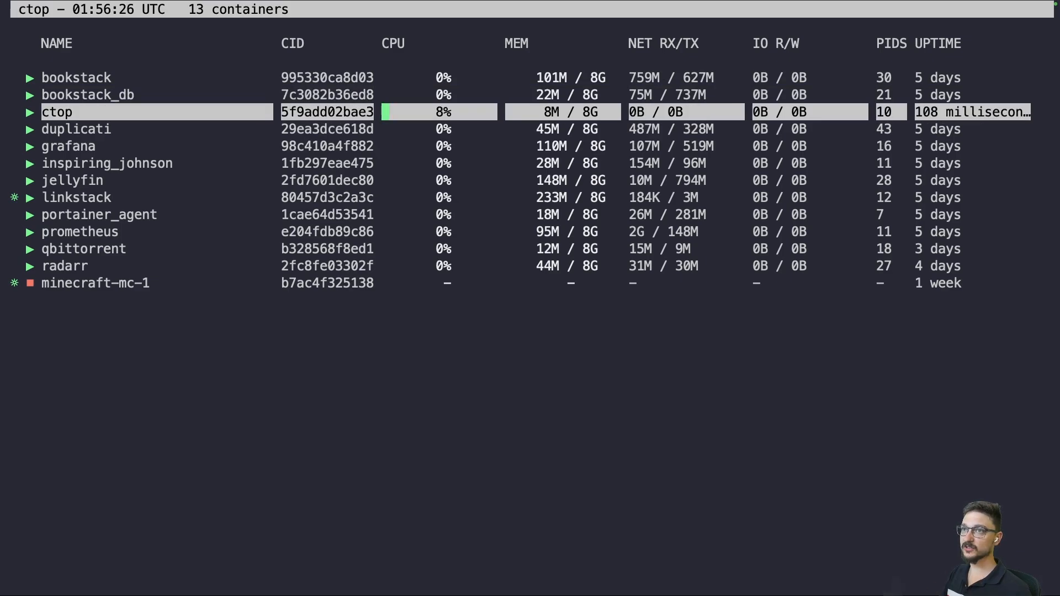
Move down through ctop's container list
{"action": "key", "text": "Down"}
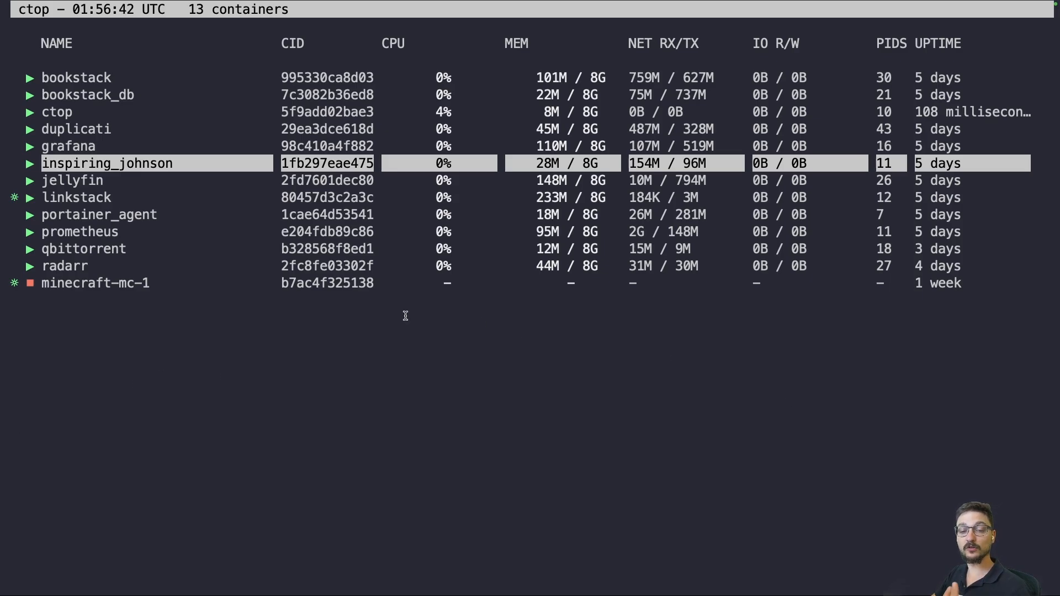
{"action": "mouse_move", "coordinate": [252, 332]}
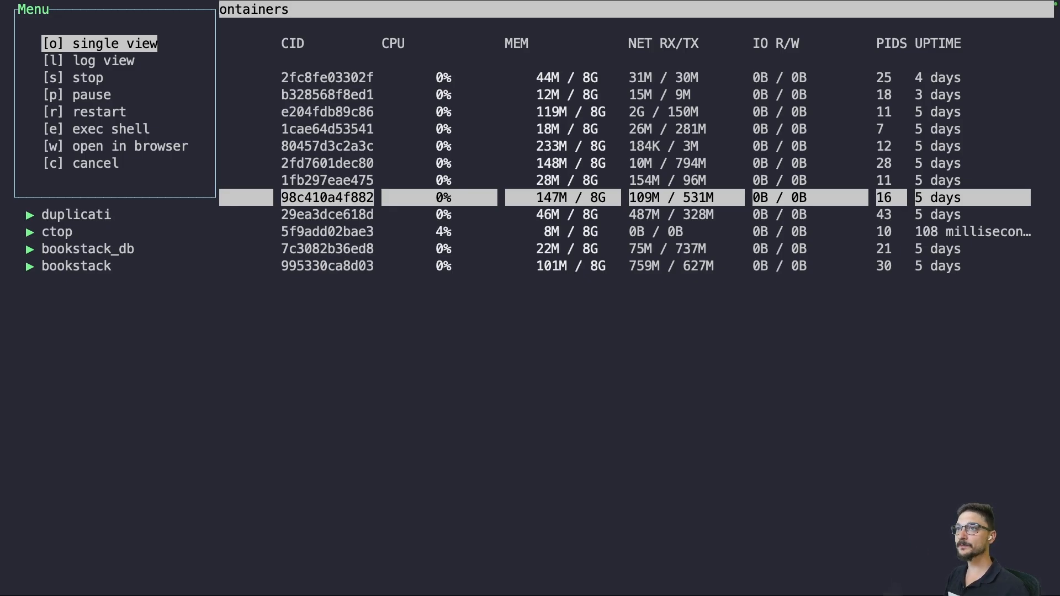
Close the actions menu, reopen it on a container, and exec a shell into bookstack
{"action": "key", "text": "Down"}
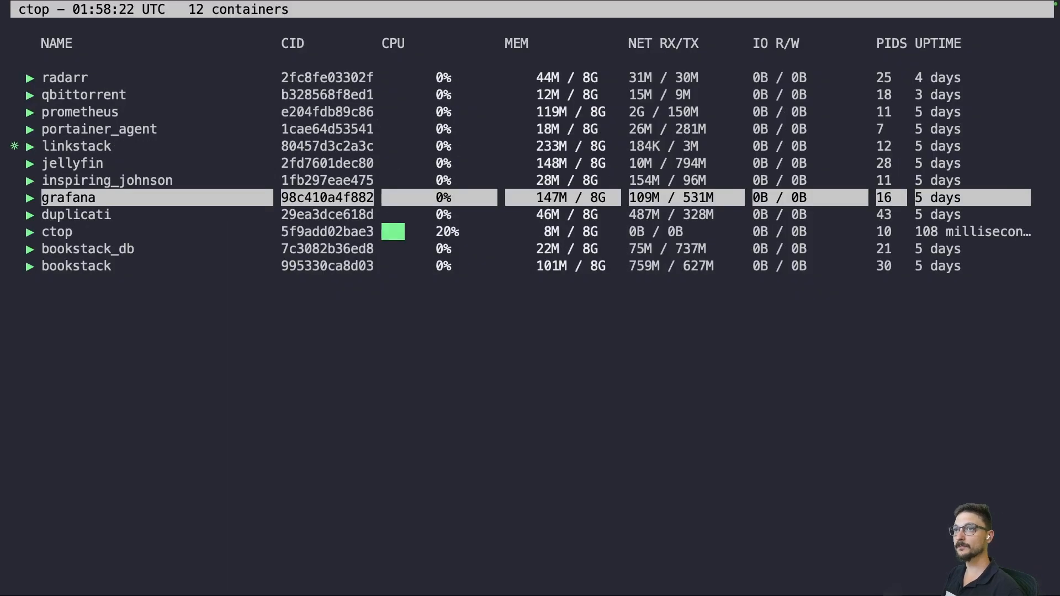
{"action": "left_click", "coordinate": [67, 198]}
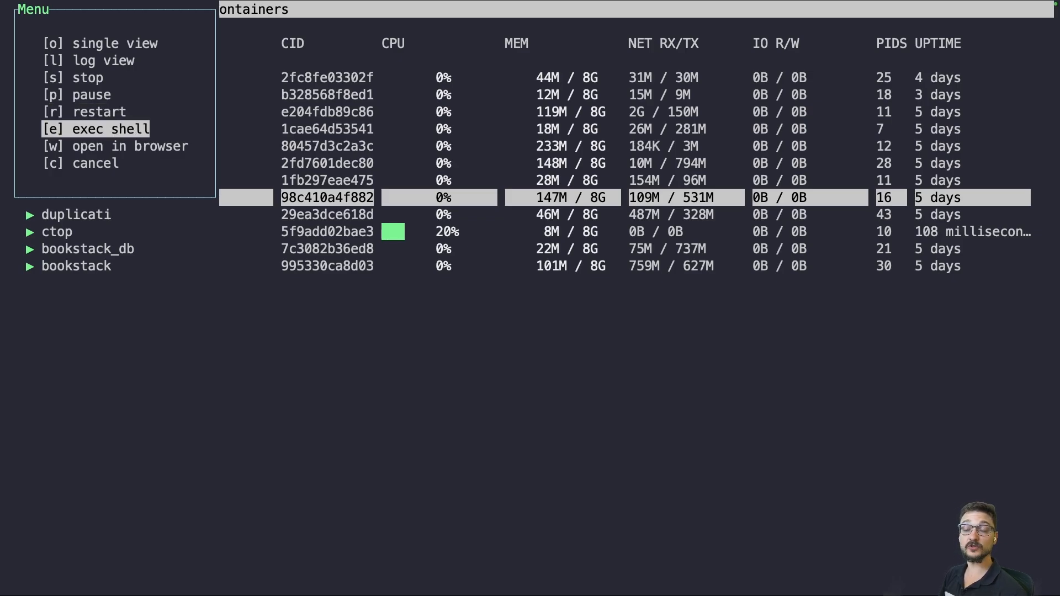
{"action": "left_click", "coordinate": [96, 129]}
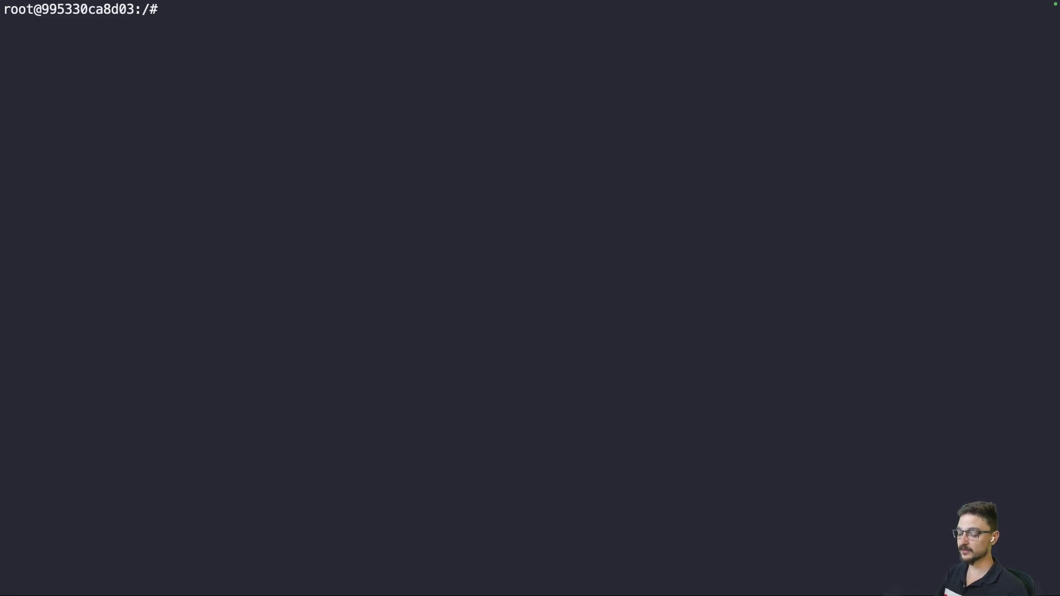
Open an exec shell in the jellyfin container, running ls and cd in the shells
{"action": "type", "text": "ls"}
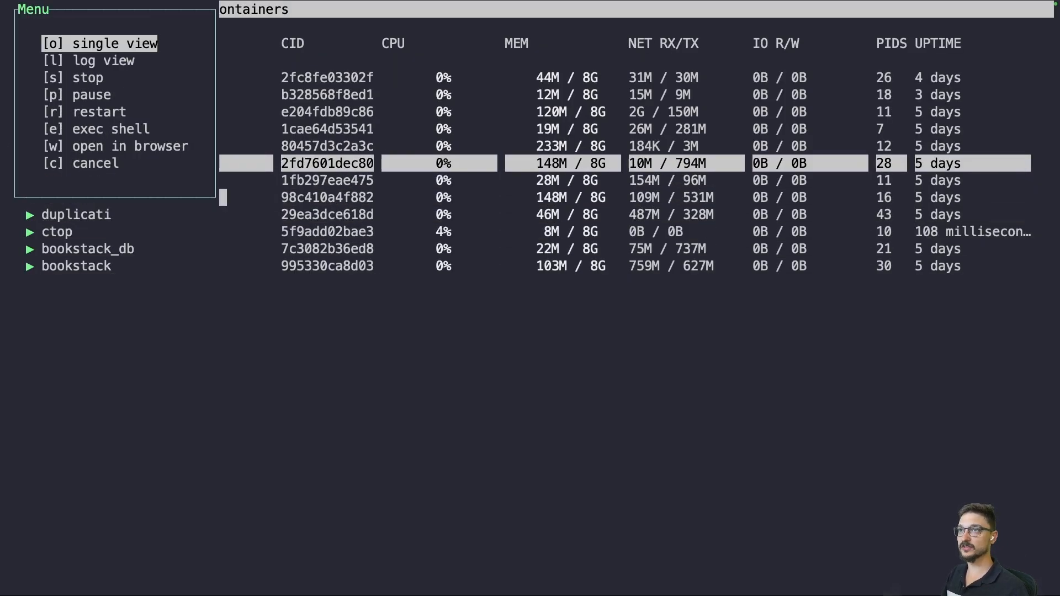
{"action": "left_click", "coordinate": [102, 130]}
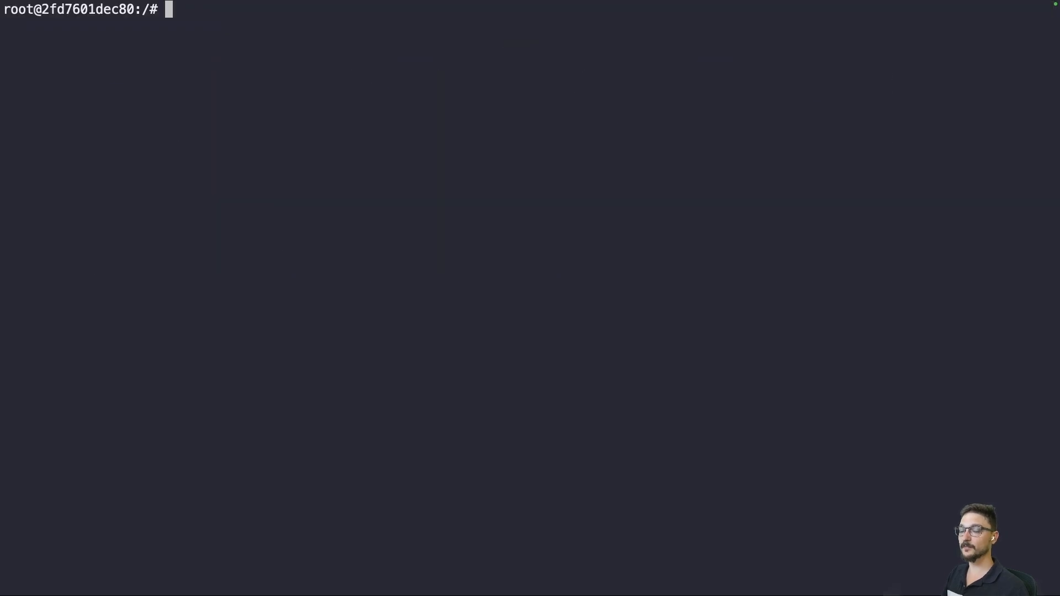
{"action": "type", "text": "cd"}
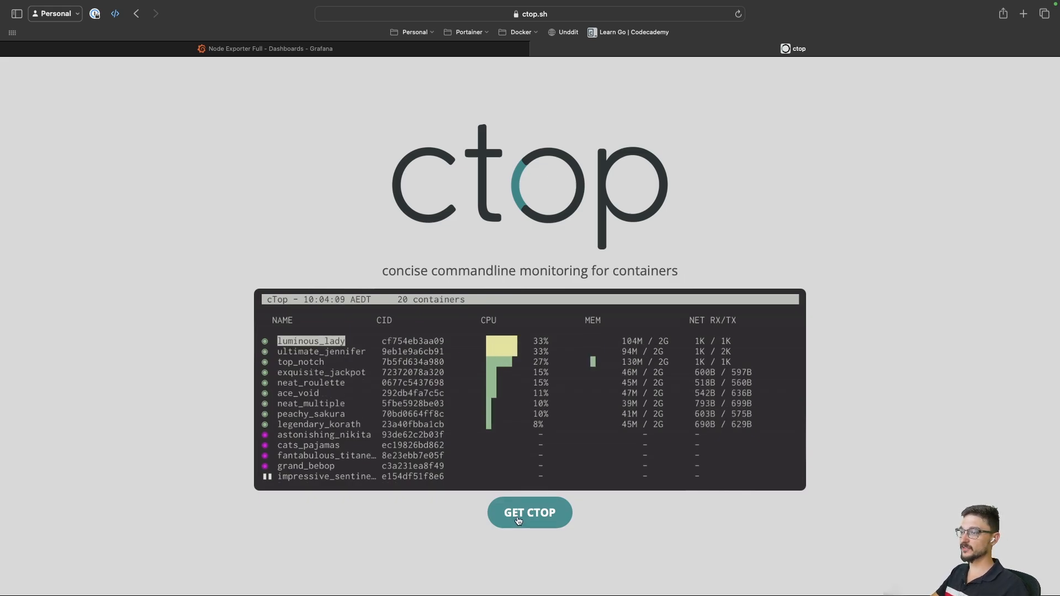
Open the ctop GitHub page and select the README's docker run command
{"action": "left_click", "coordinate": [530, 513]}
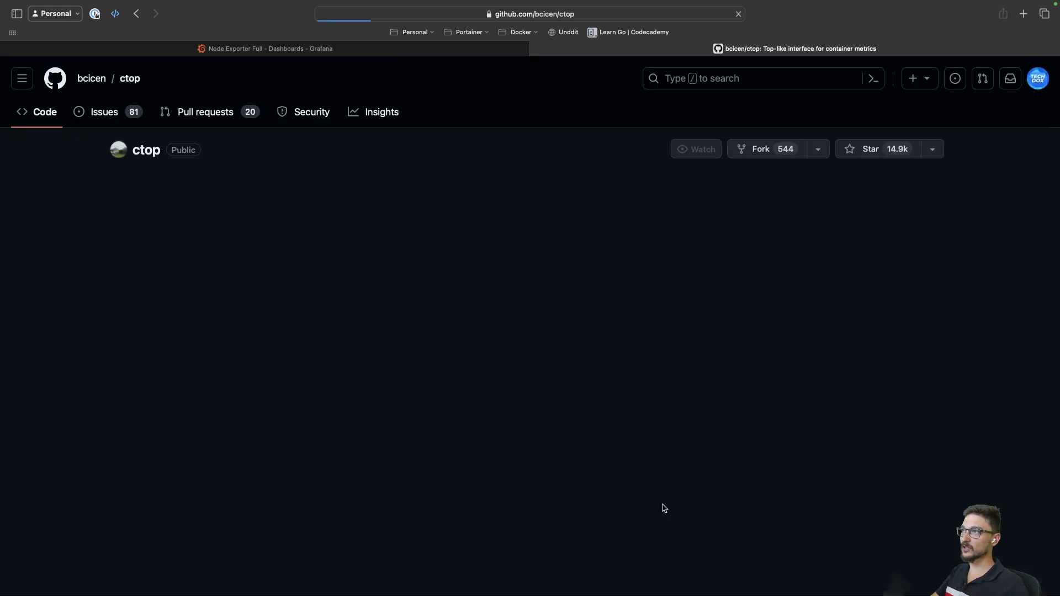
{"action": "scroll", "scroll_direction": "down", "scroll_amount": 3}
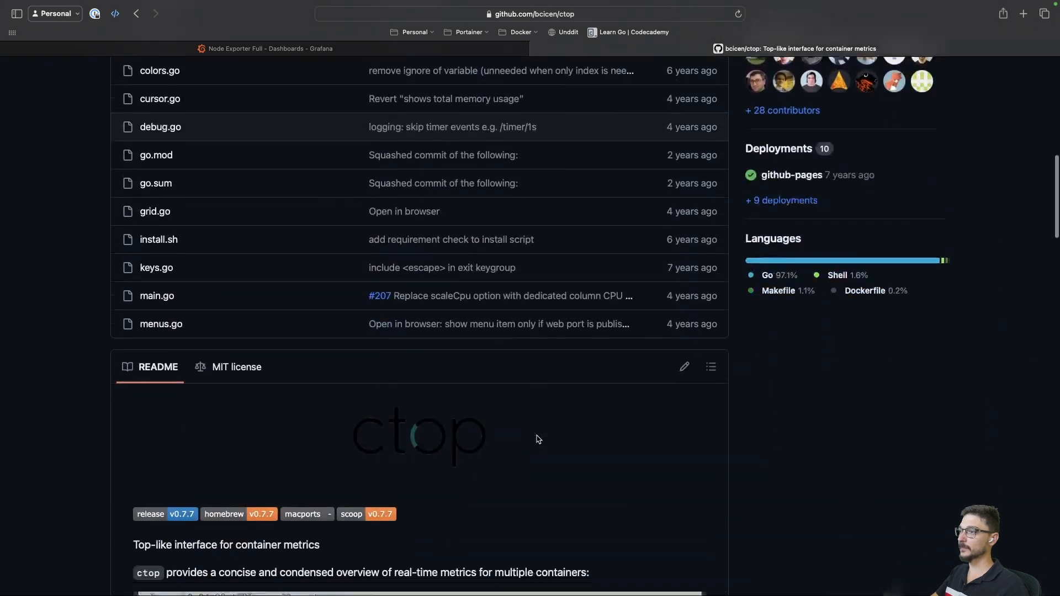
{"action": "scroll", "scroll_direction": "down", "scroll_amount": 3}
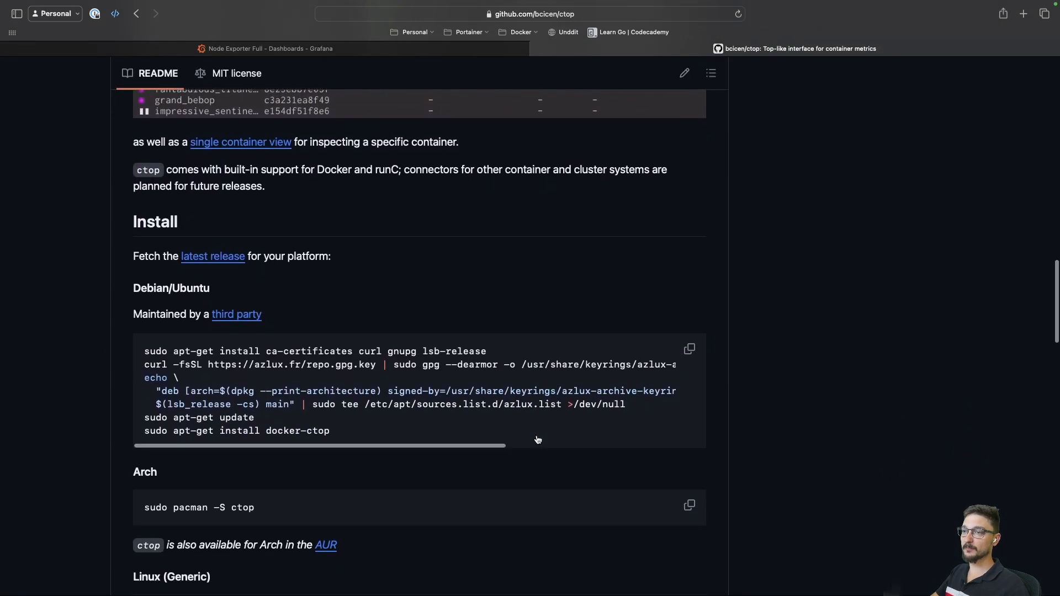
{"action": "scroll", "scroll_direction": "down", "scroll_amount": 3}
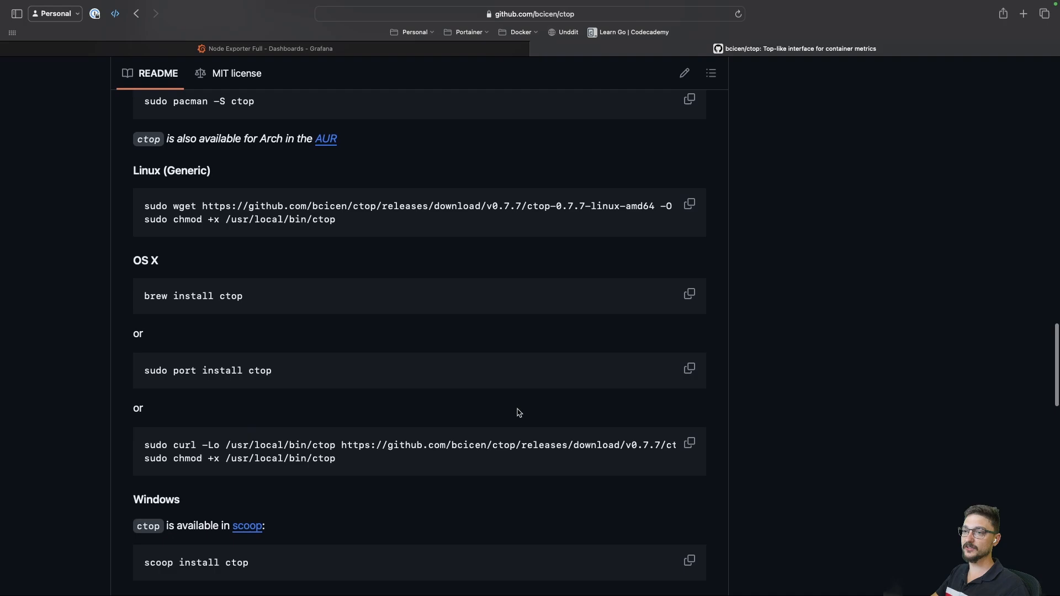
{"action": "scroll", "scroll_direction": "down", "scroll_amount": 3}
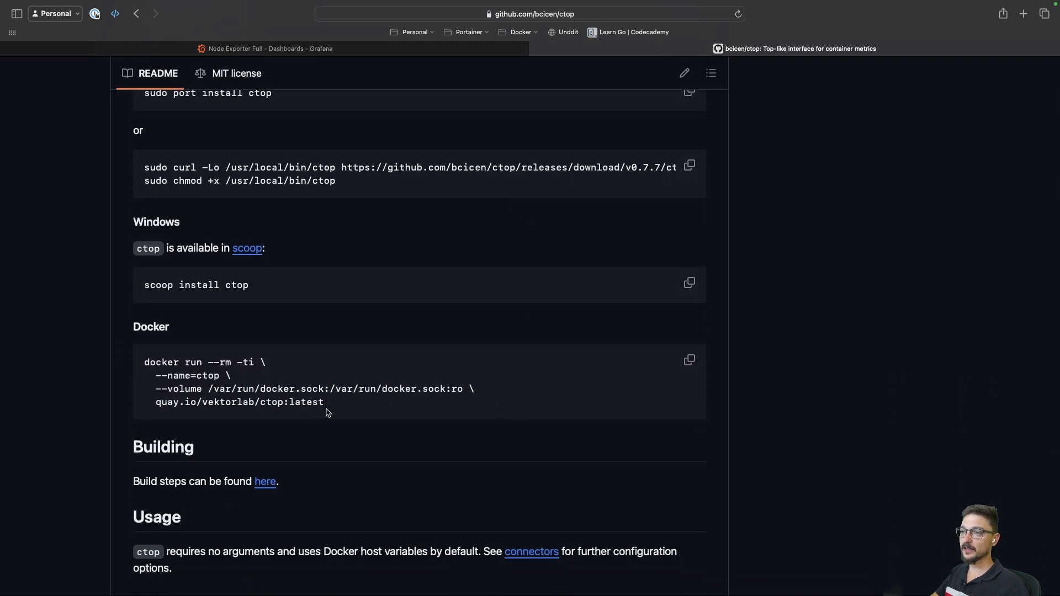
{"action": "left_click_drag", "start_coordinate": [144, 362], "coordinate": [324, 401]}
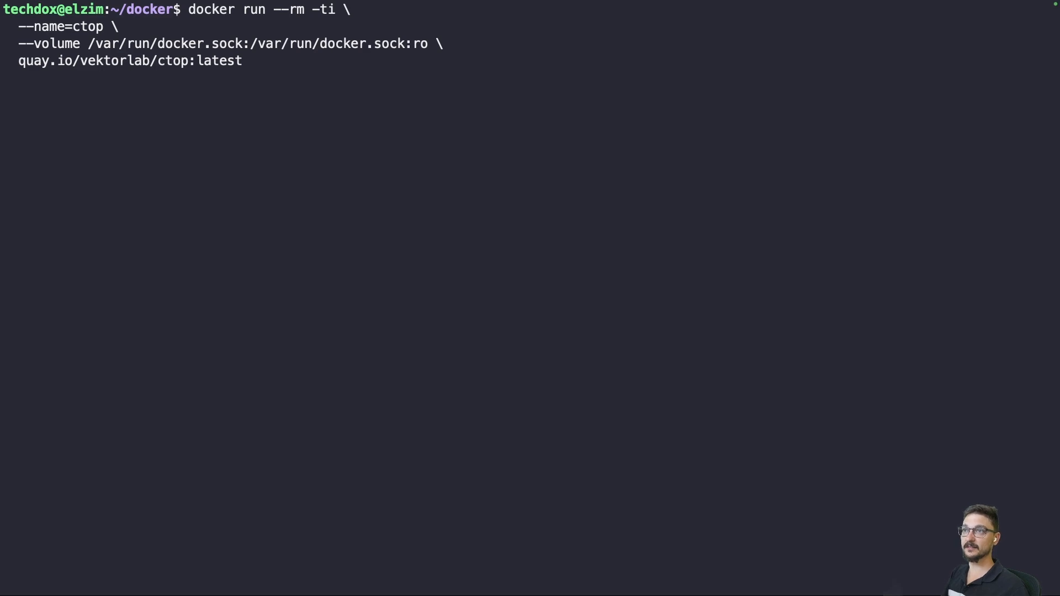
Run the pasted docker run command to start ctop, then quit with q
{"action": "key", "text": "Enter"}
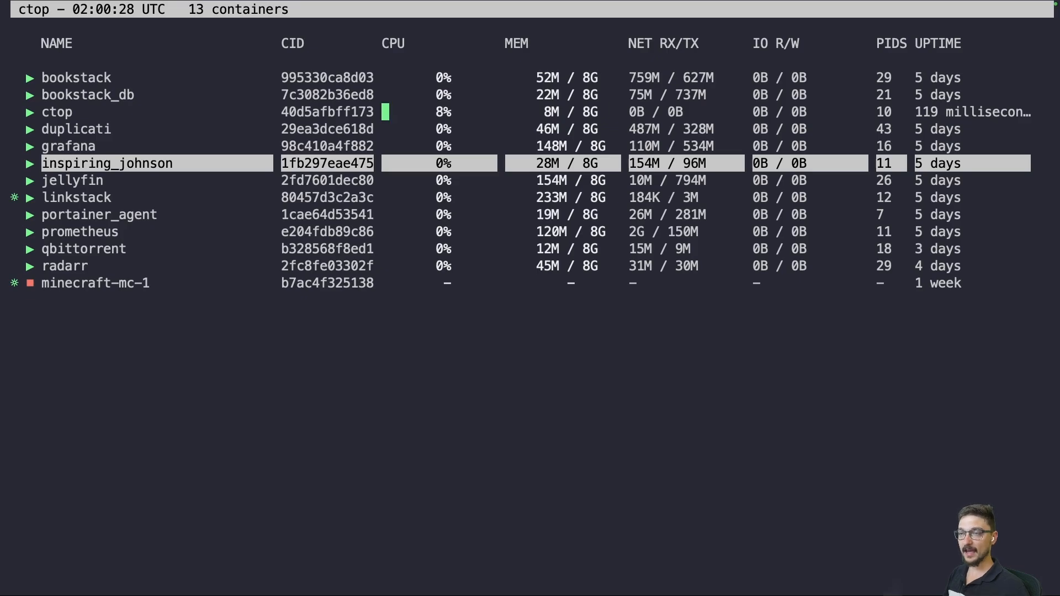
{"action": "key", "text": "q"}
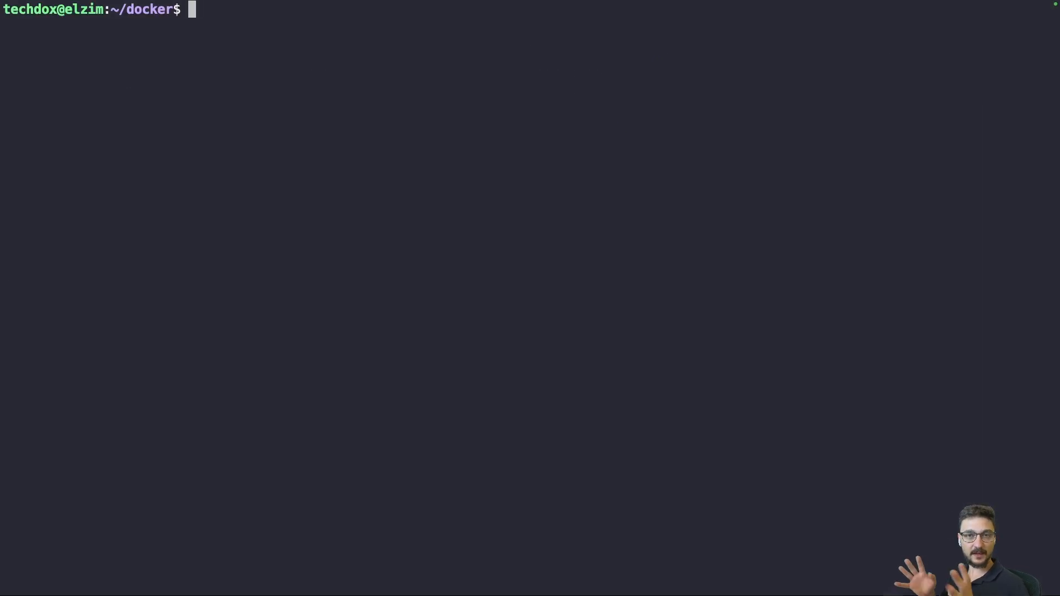